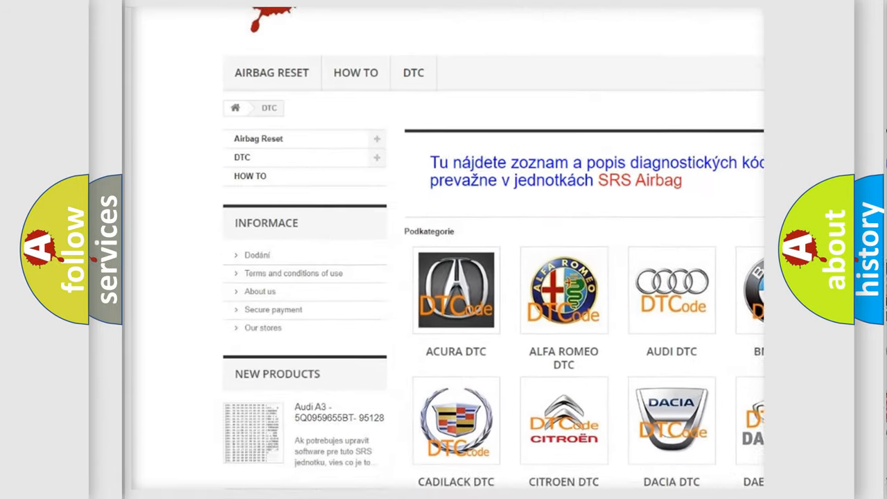
{"action": "scroll", "scroll_direction": "down", "scroll_amount": 3}
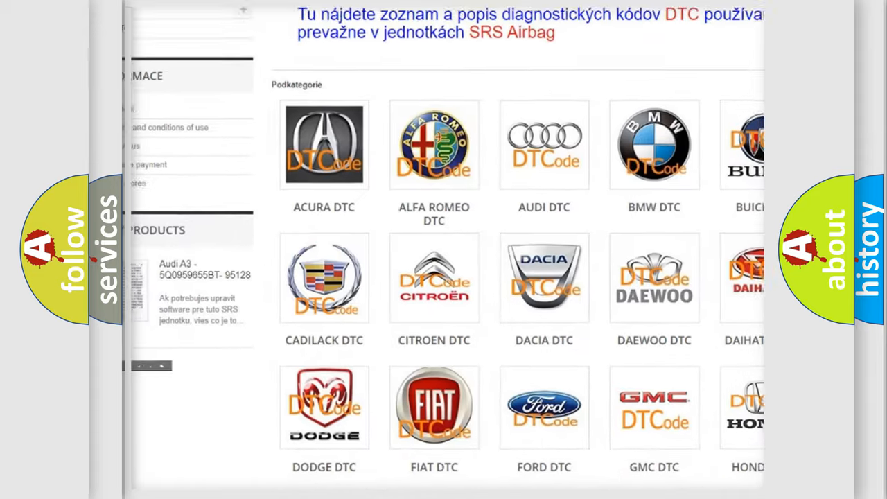